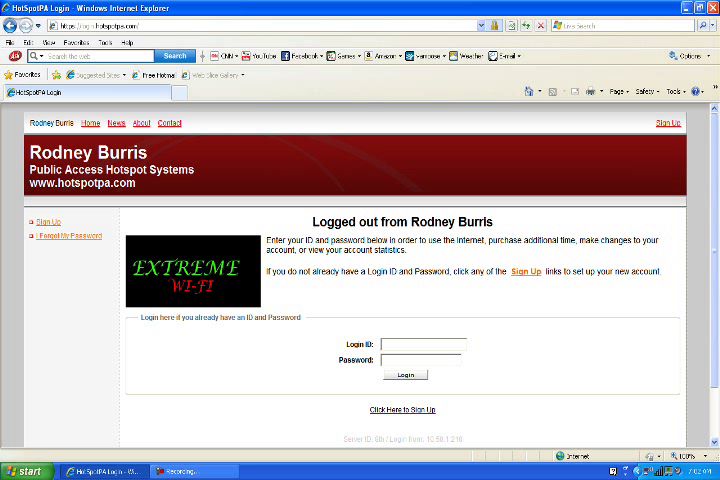
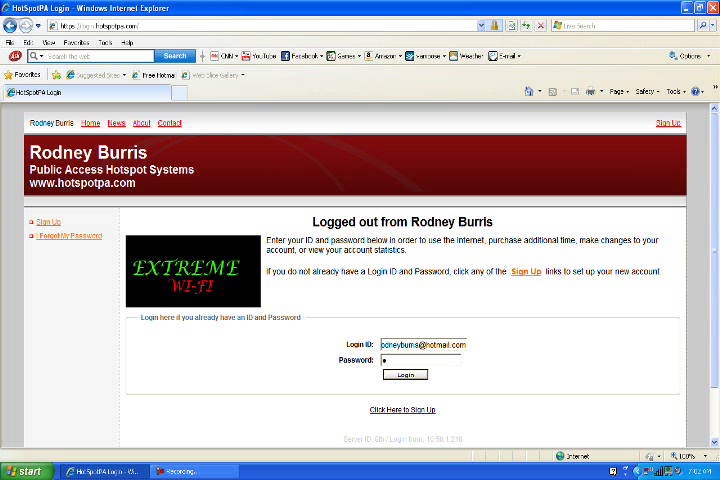
text(••••)
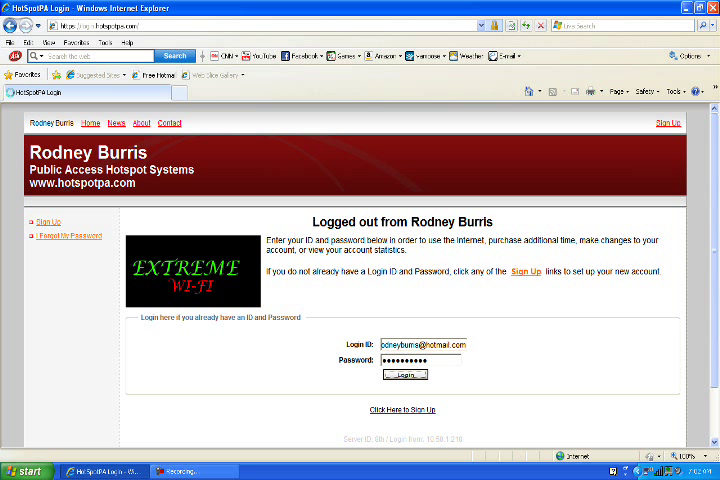
click(404, 374)
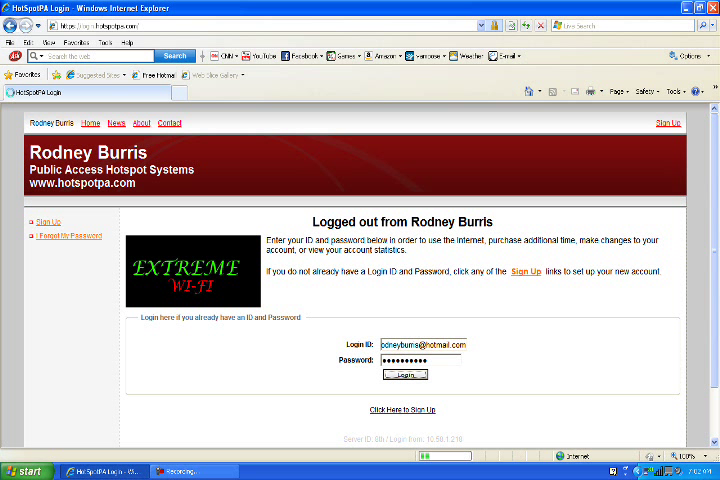
click(404, 374)
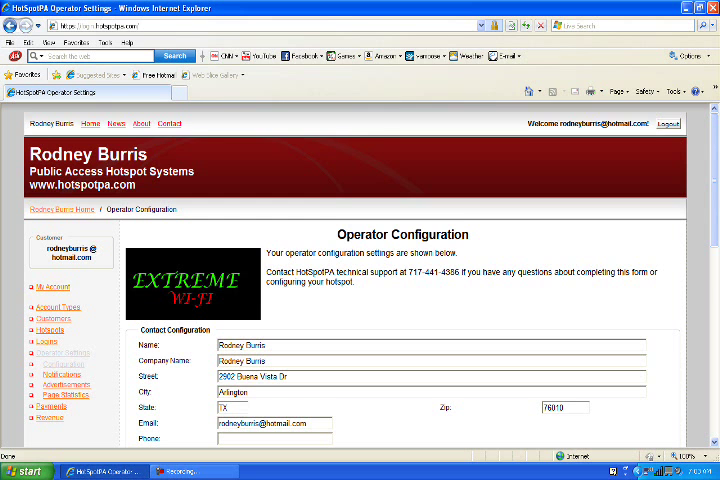
scroll(down, 3)
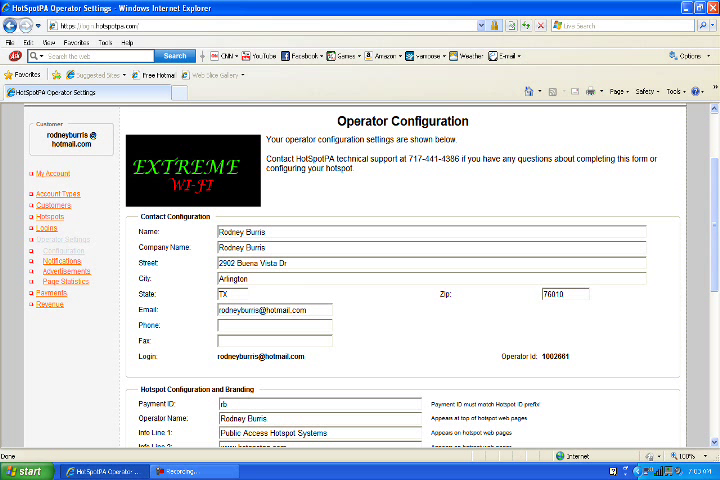
scroll(down, 3)
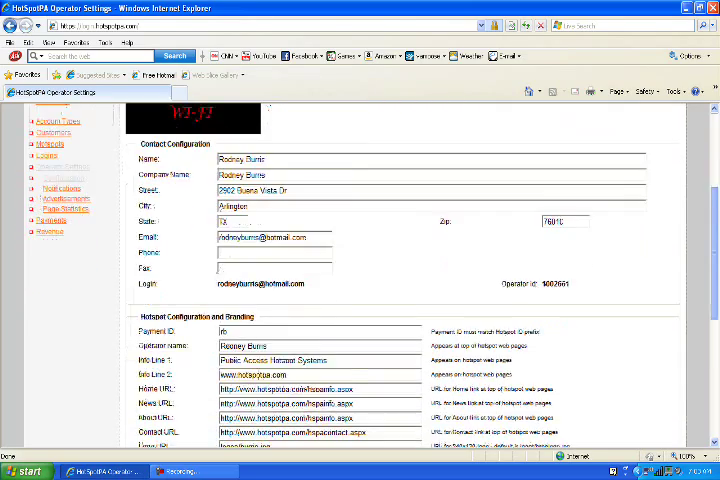
scroll(down, 3)
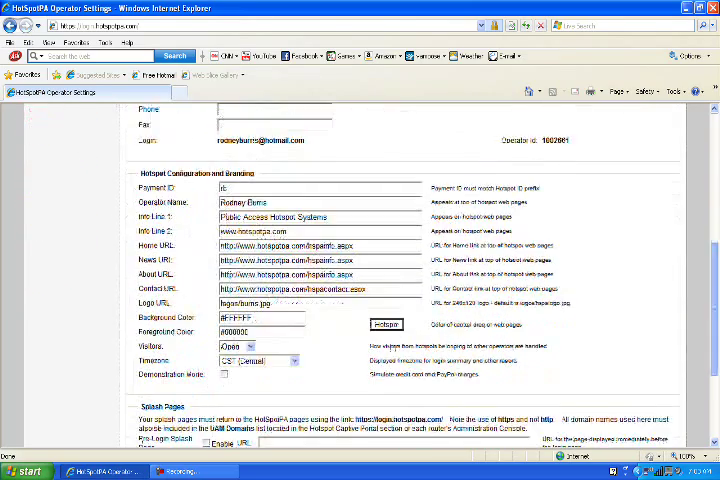
scroll(down, 3)
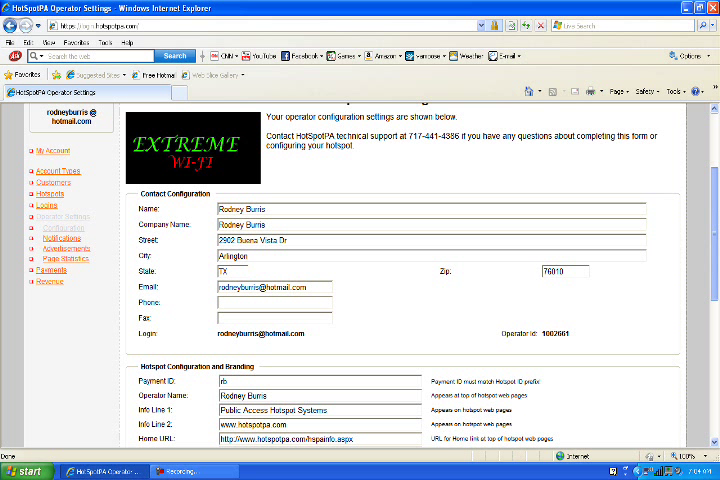
scroll(down, 3)
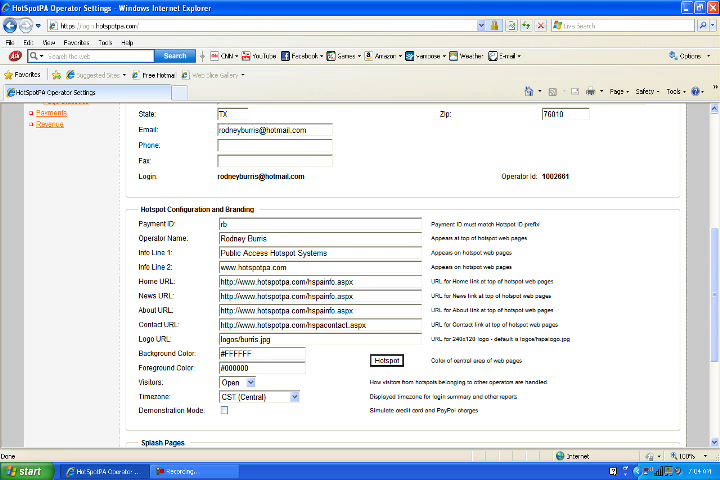
scroll(up, 3)
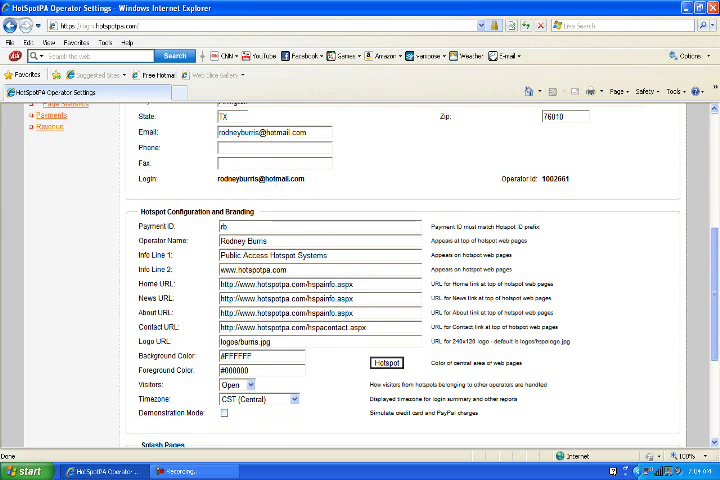
scroll(up, 3)
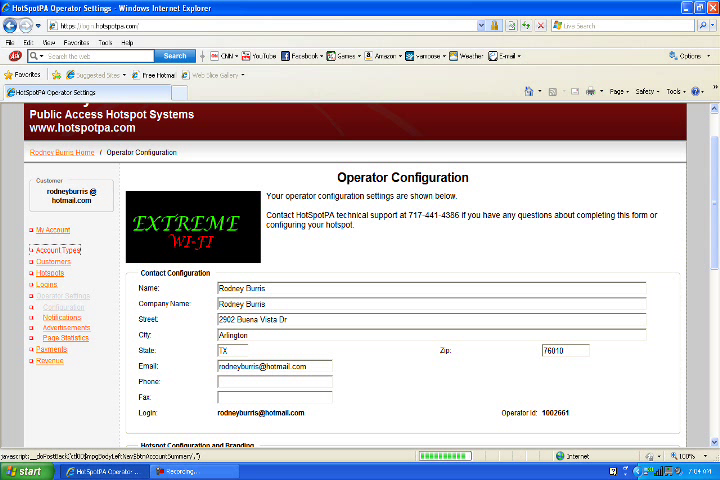
View the empty Account Type Summary and start a new account type.
click(48, 248)
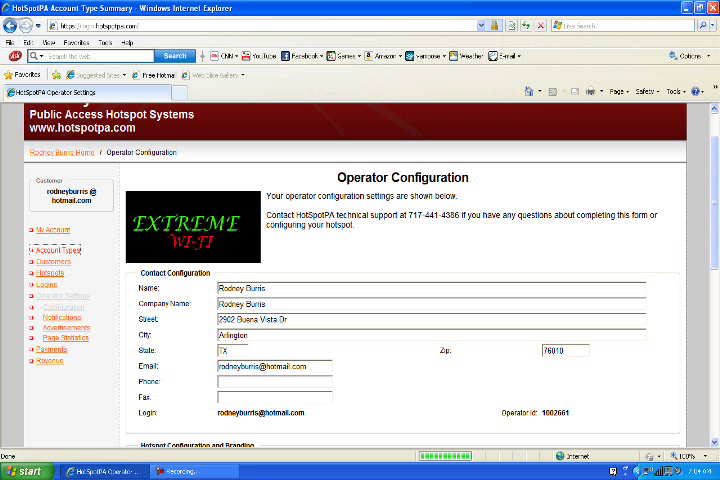
click(52, 250)
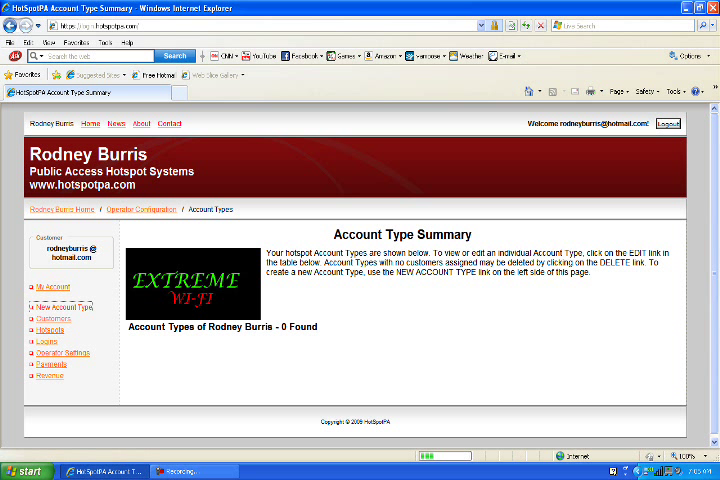
click(60, 308)
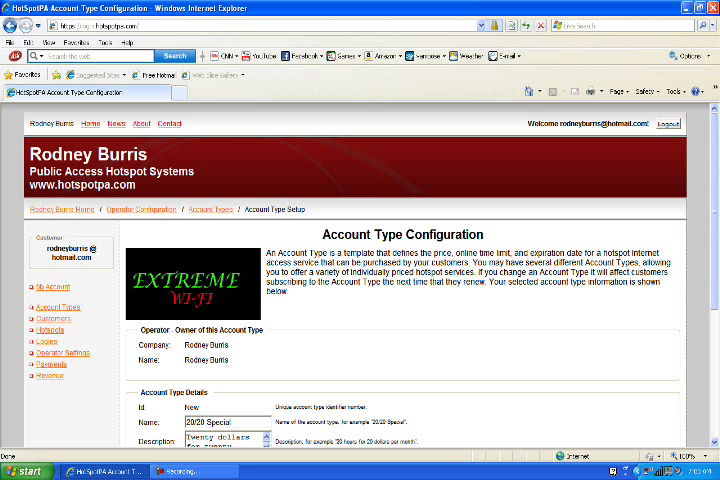
Name the account type '1 month' and describe it as a one-month connection.
scroll(down, 3)
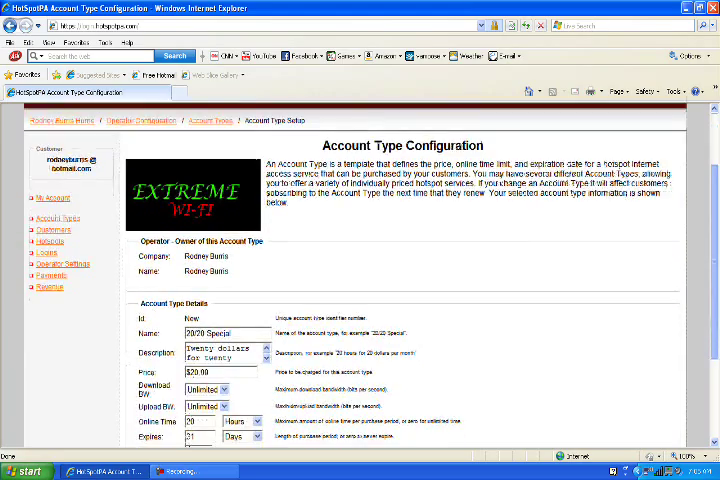
scroll(down, 3)
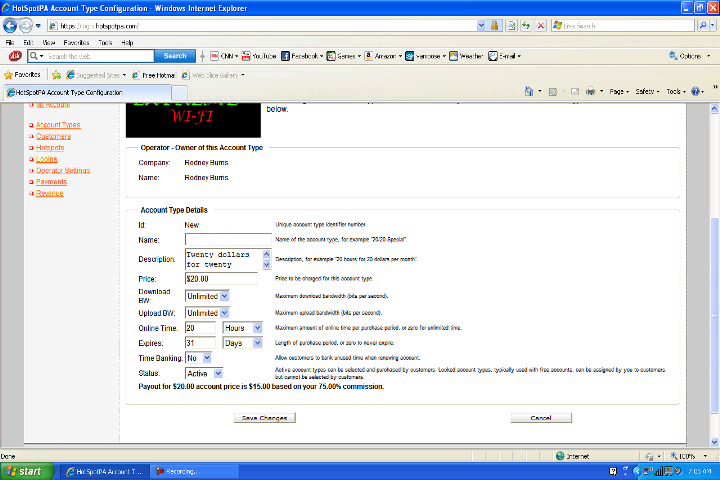
text(1 m)
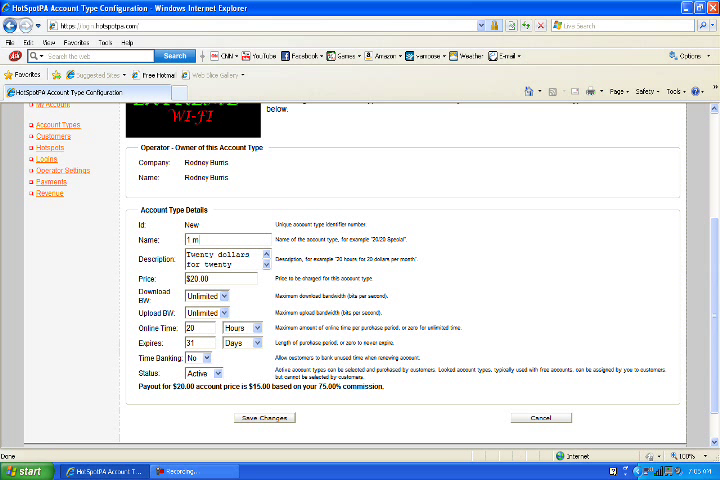
text(onth)
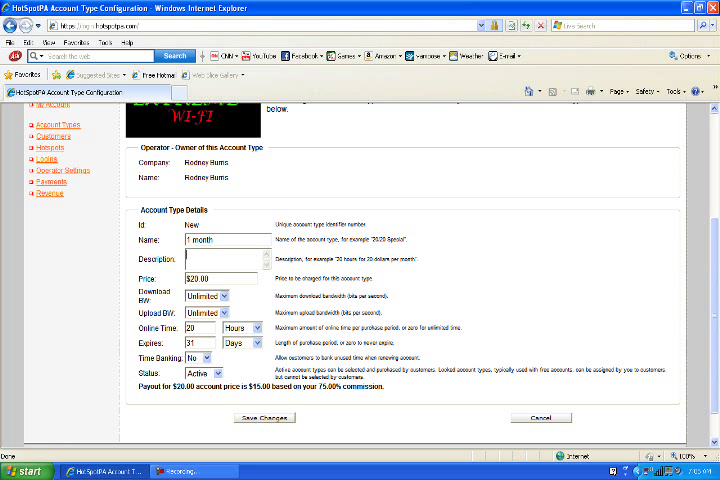
text(1 x)
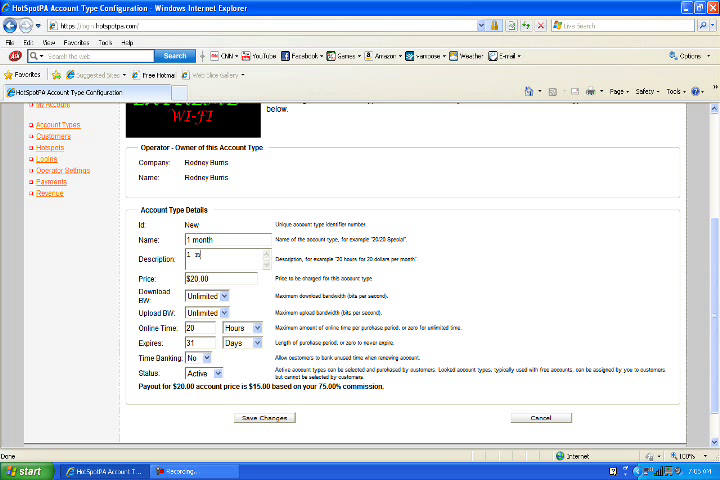
text(1 month c)
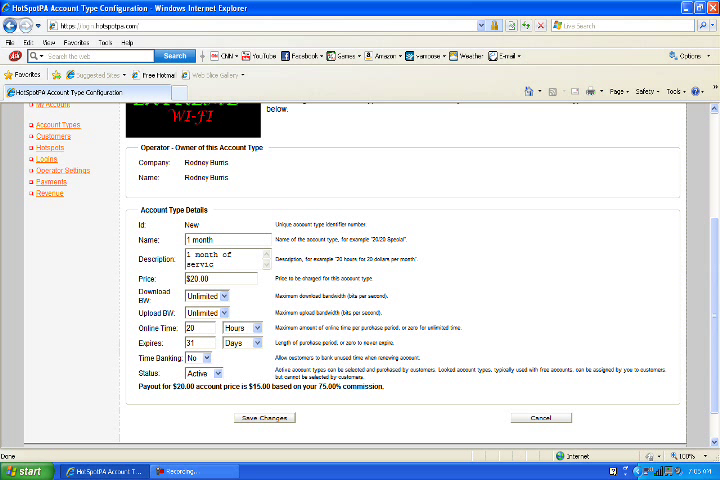
text(with unlimited hours)
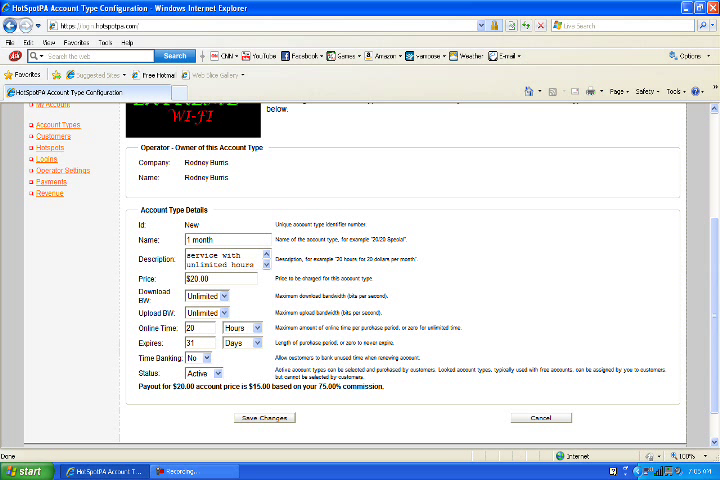
Set 1M download and 512K upload limits and save the one-month account type.
click(204, 296)
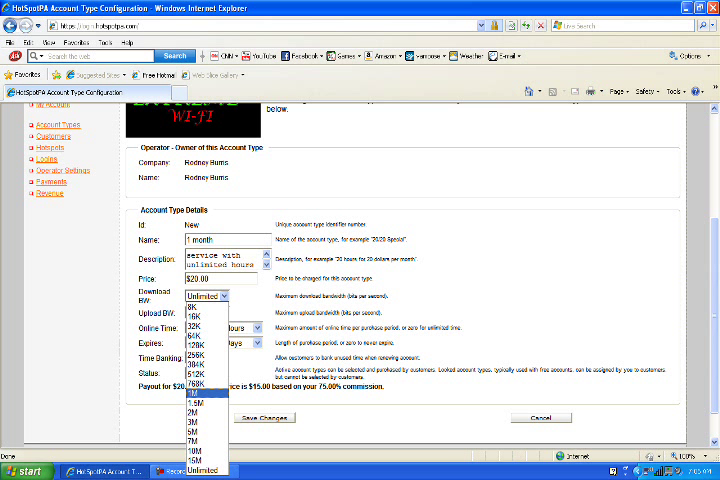
click(200, 396)
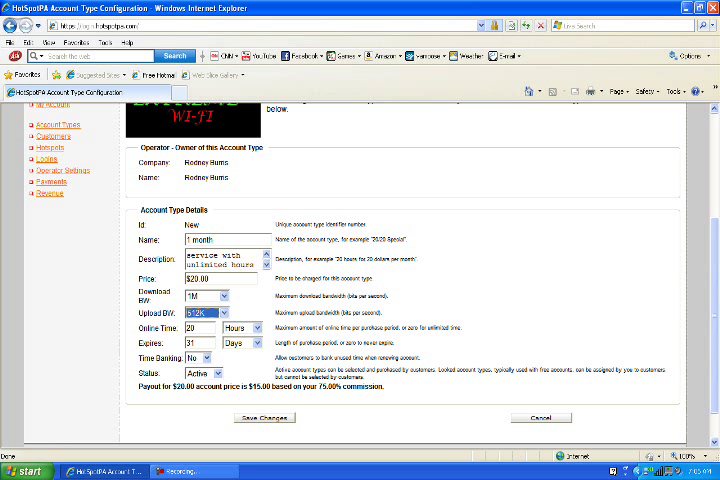
click(196, 328)
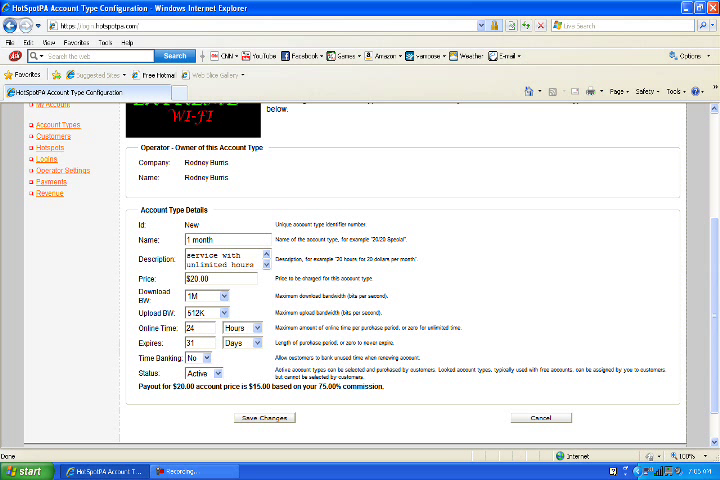
click(264, 416)
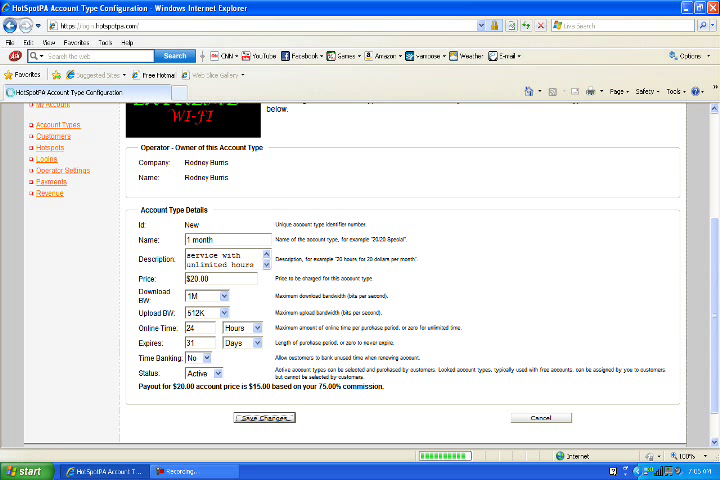
click(264, 416)
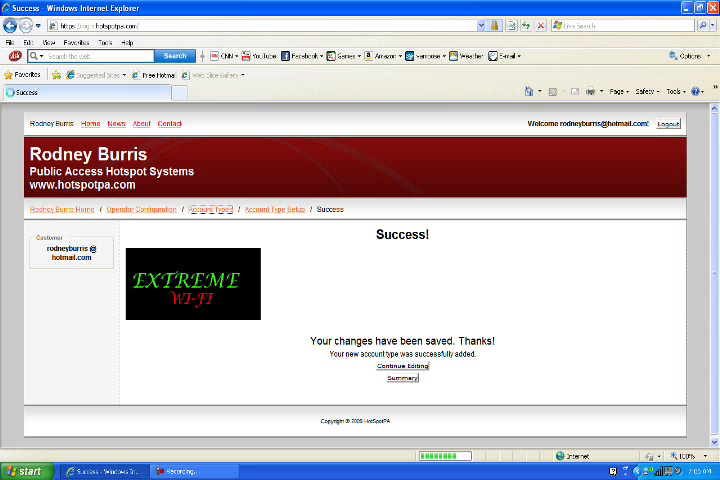
Continue to the summary listing one account type and start a second one.
click(400, 378)
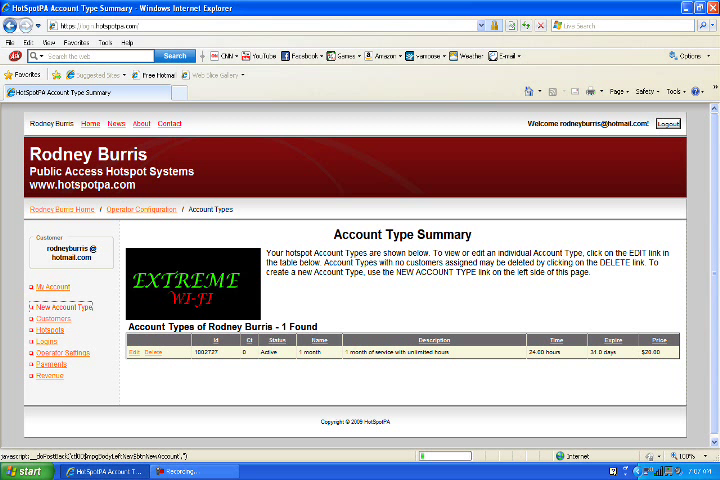
click(60, 308)
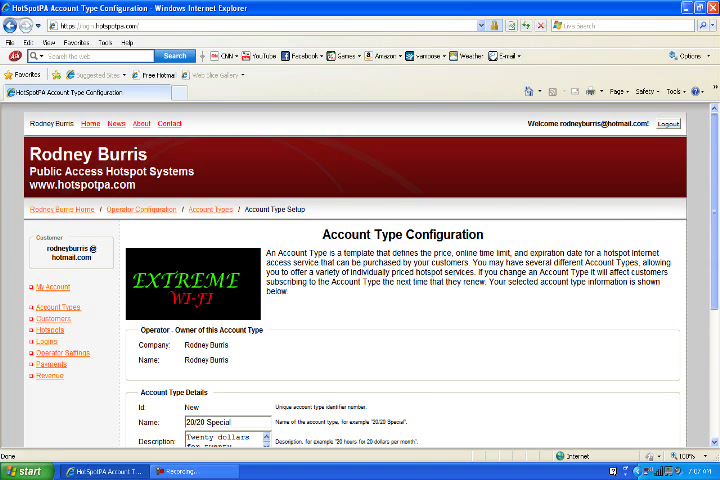
Name the account type 'hour', describe it as 1 hour in a day, price $4.00.
scroll(down, 3)
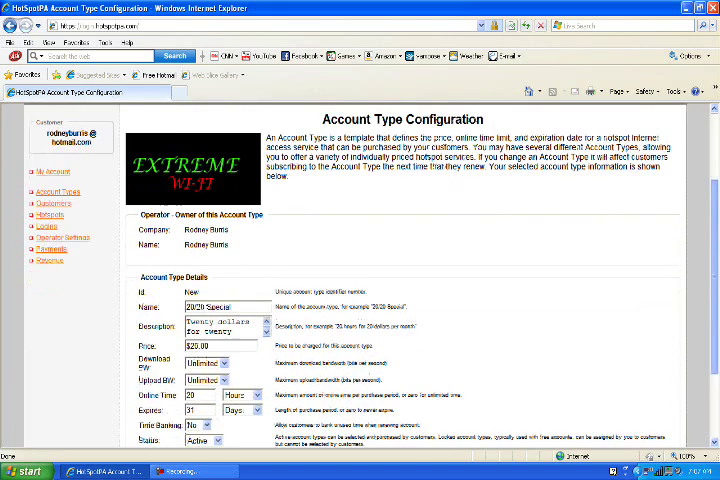
scroll(down, 3)
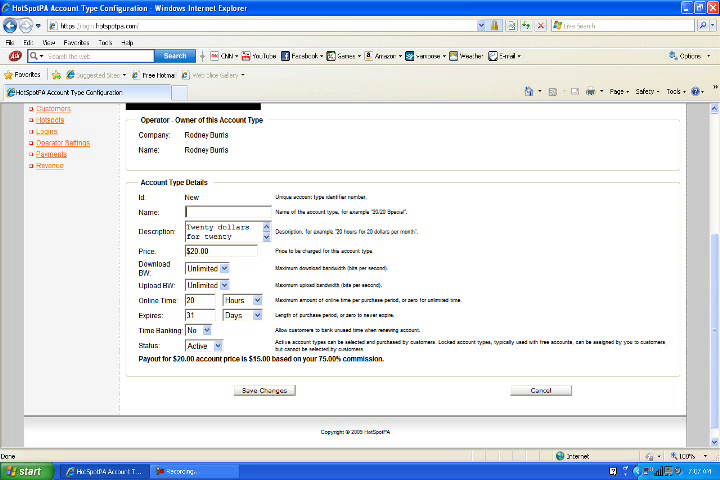
text(hour)
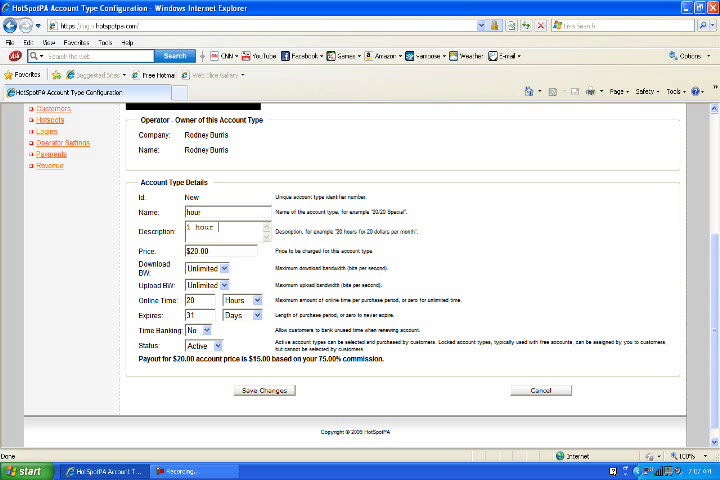
text(in a day)
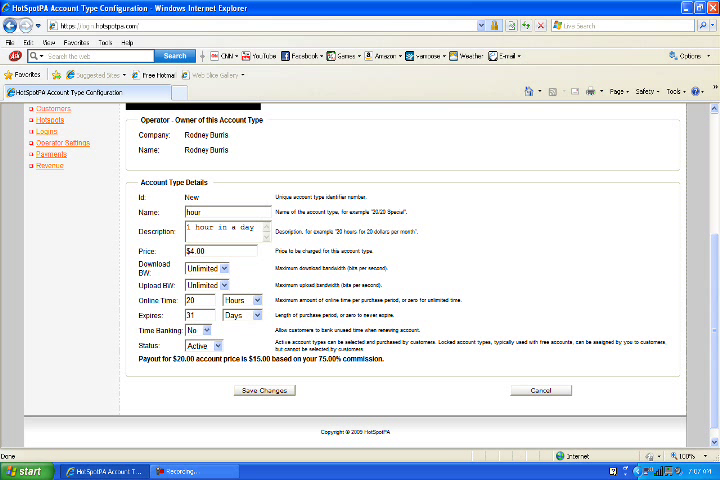
Set 1M download, 512K upload and a one-hour online limit, then save the hour type.
click(204, 268)
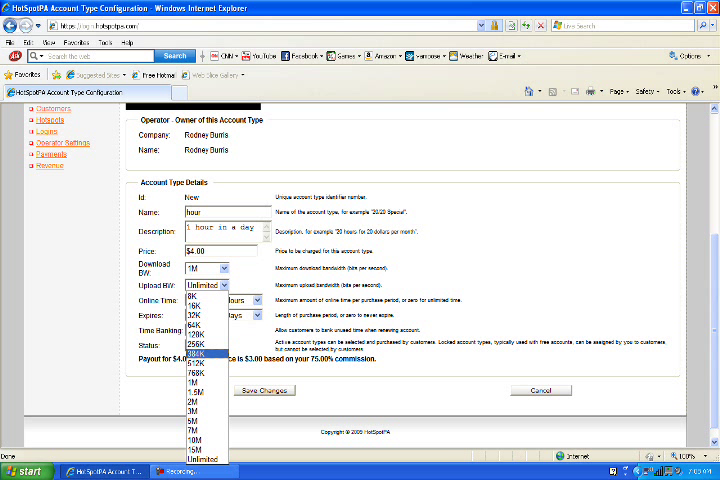
click(196, 350)
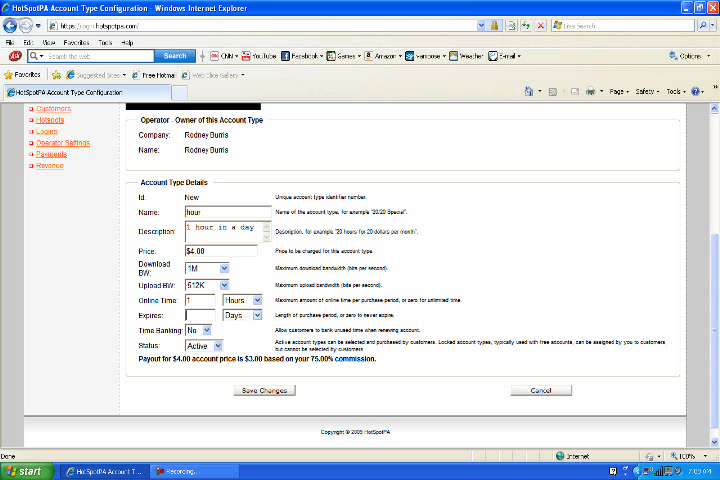
click(256, 322)
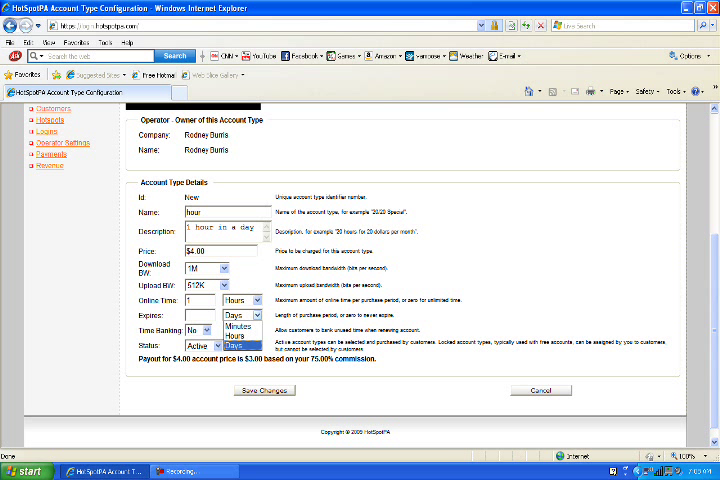
mouse_move(240, 336)
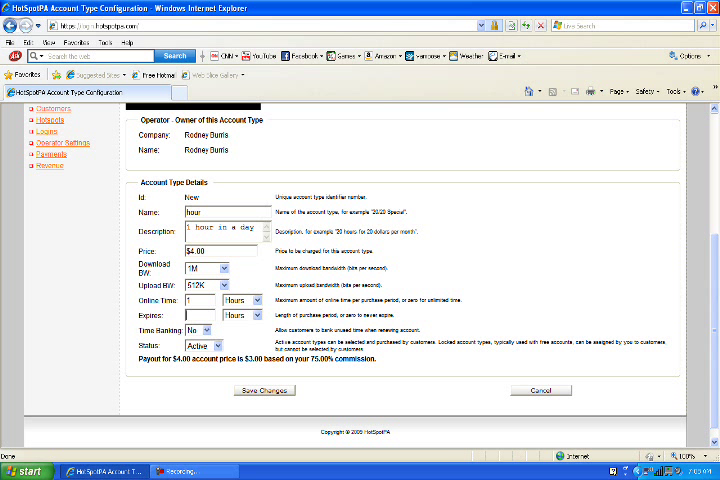
text(24)
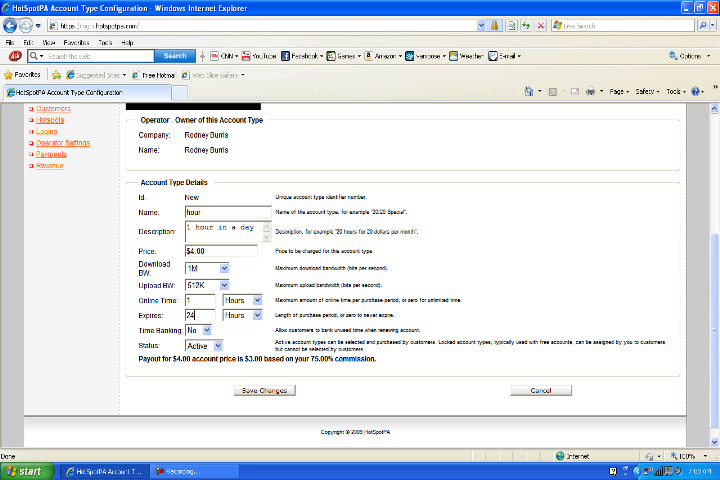
click(264, 390)
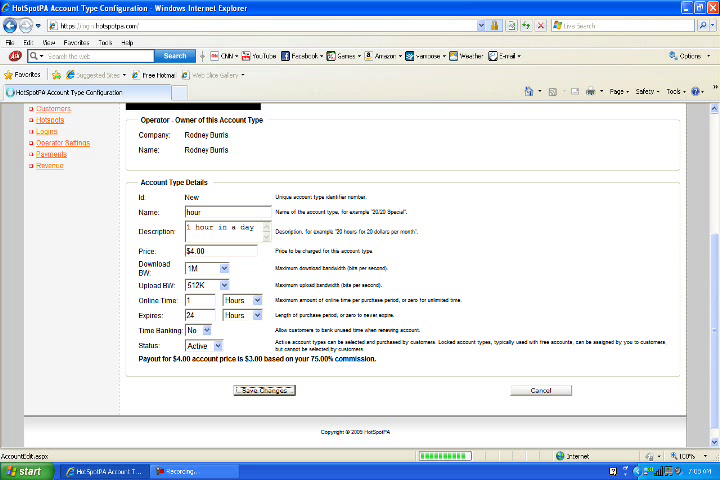
click(264, 390)
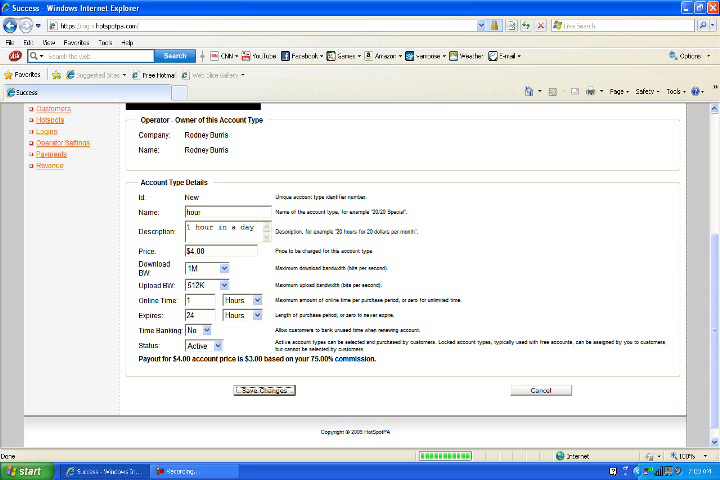
Go to the customer New Account sign-up page with login, password and account type fields.
click(264, 390)
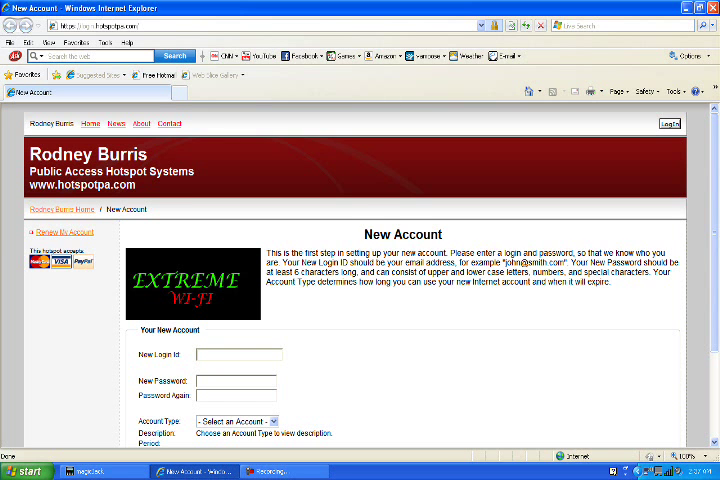
scroll(down, 3)
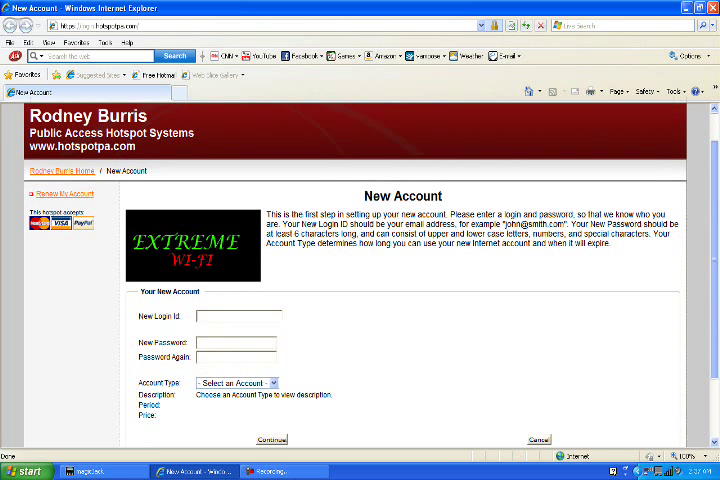